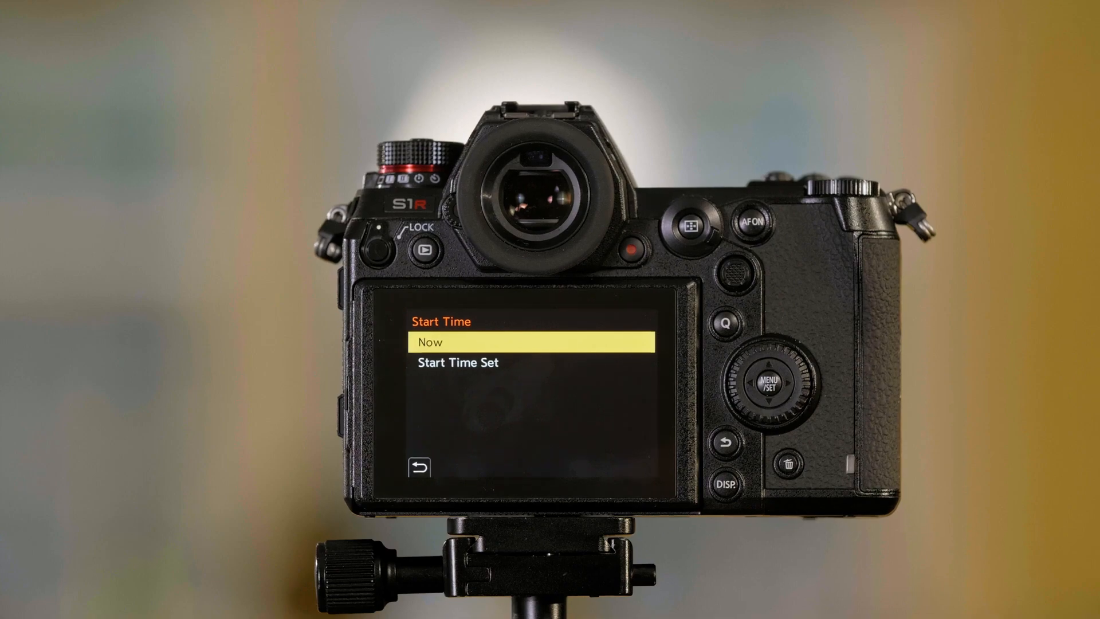
Choose start time Now and an image count of 12 at a 1-second interval
click(766, 364)
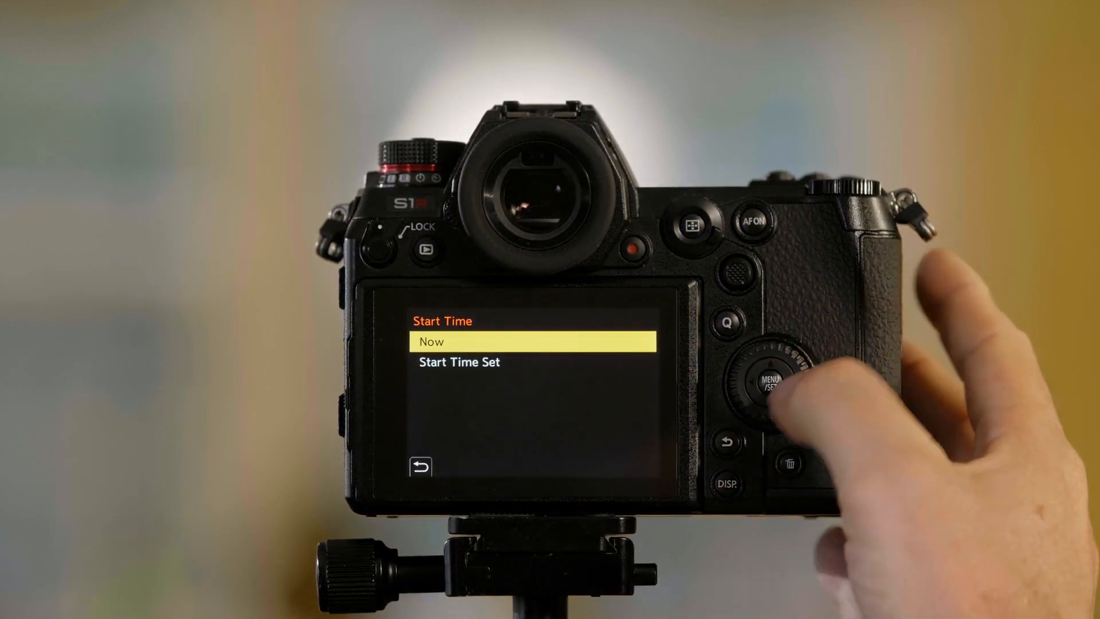
click(727, 439)
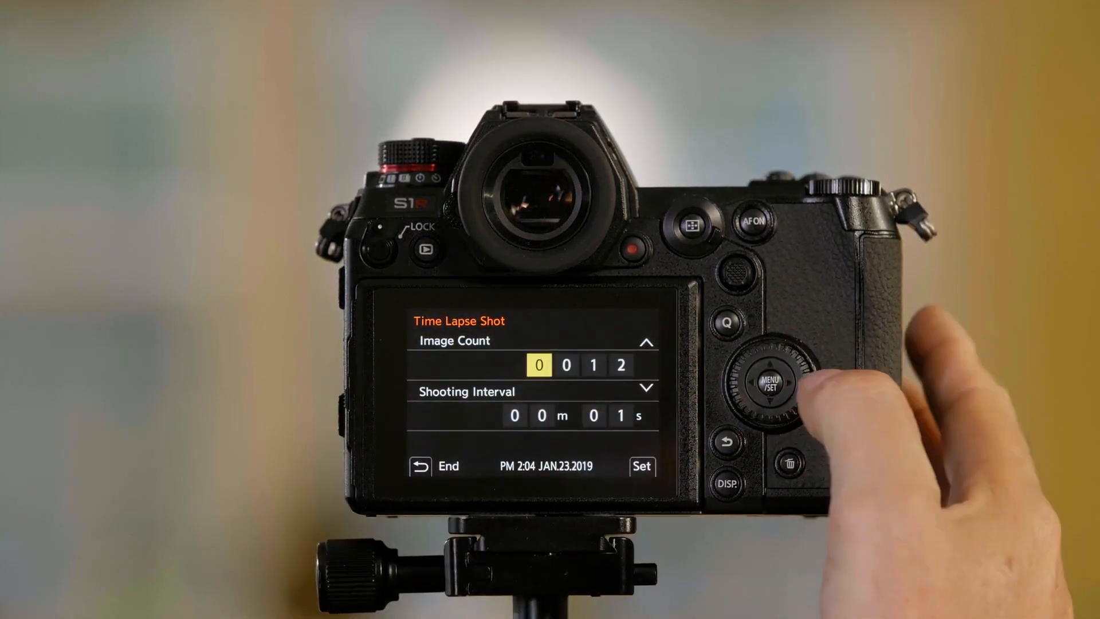
click(770, 381)
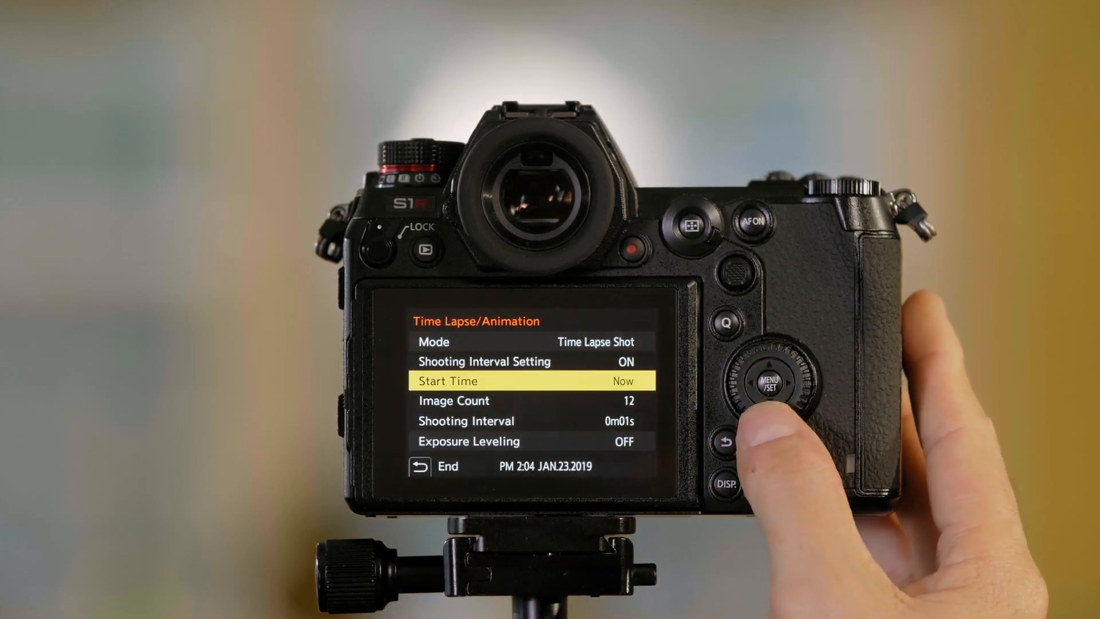
Start the time lapse now and capture all 12 shots until 'Time lapse shot completed' appears
click(769, 388)
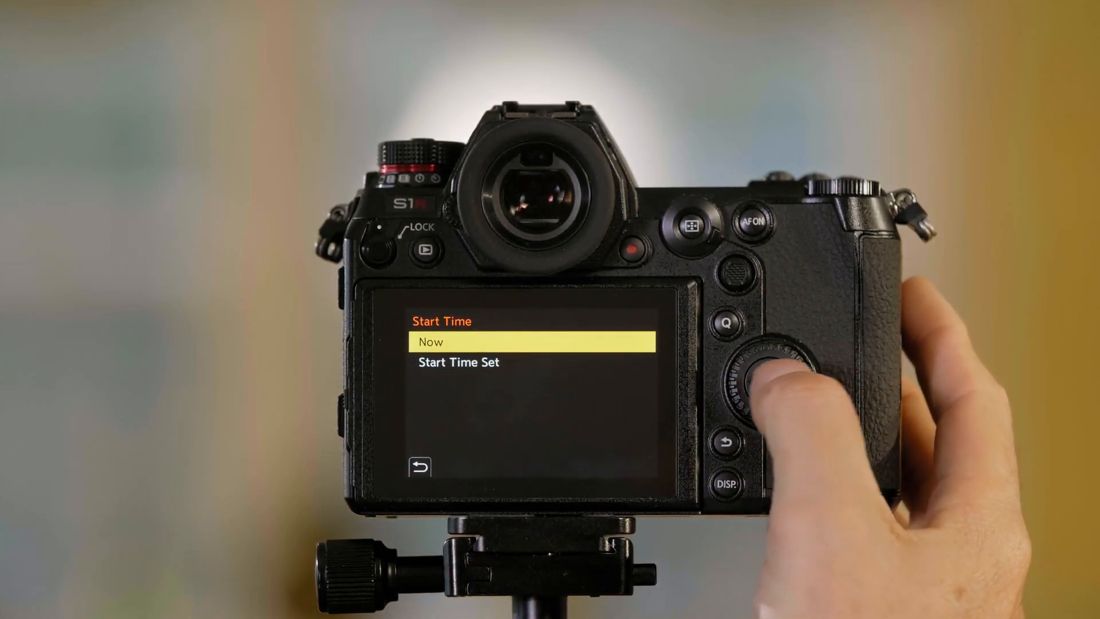
click(726, 443)
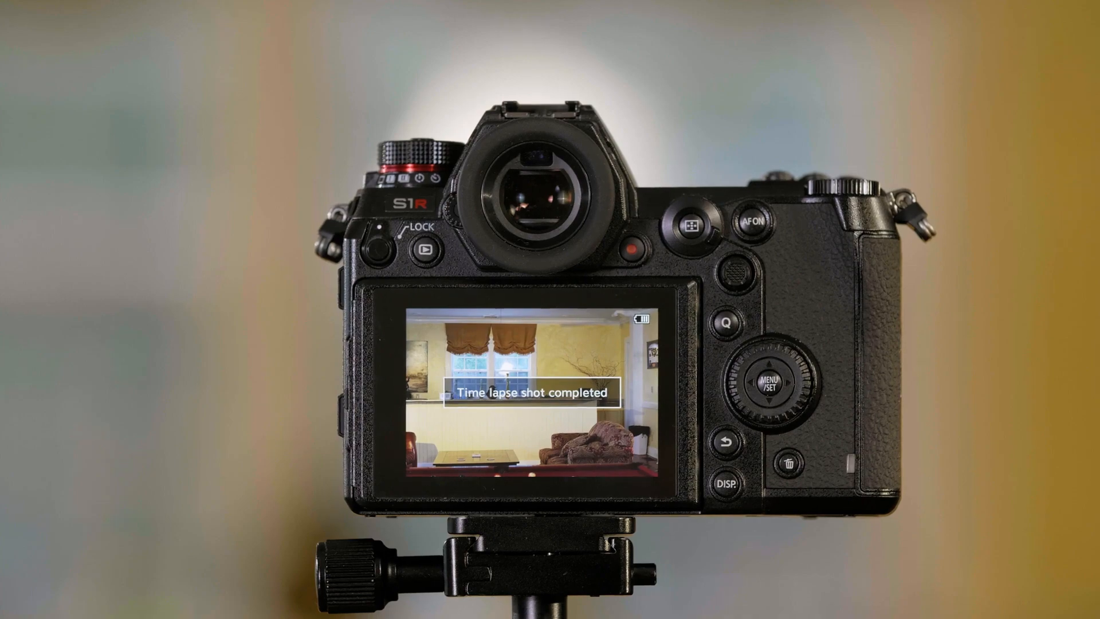
Dismiss the completion message and set the time-lapse video to 8fps in NORMAL sequence
click(462, 410)
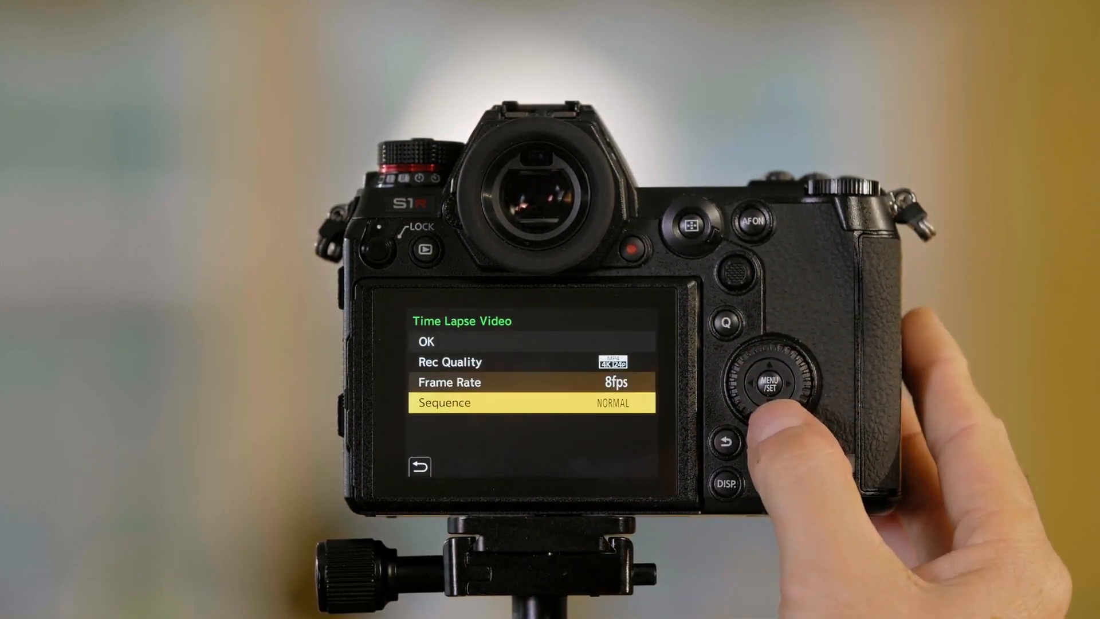
click(770, 382)
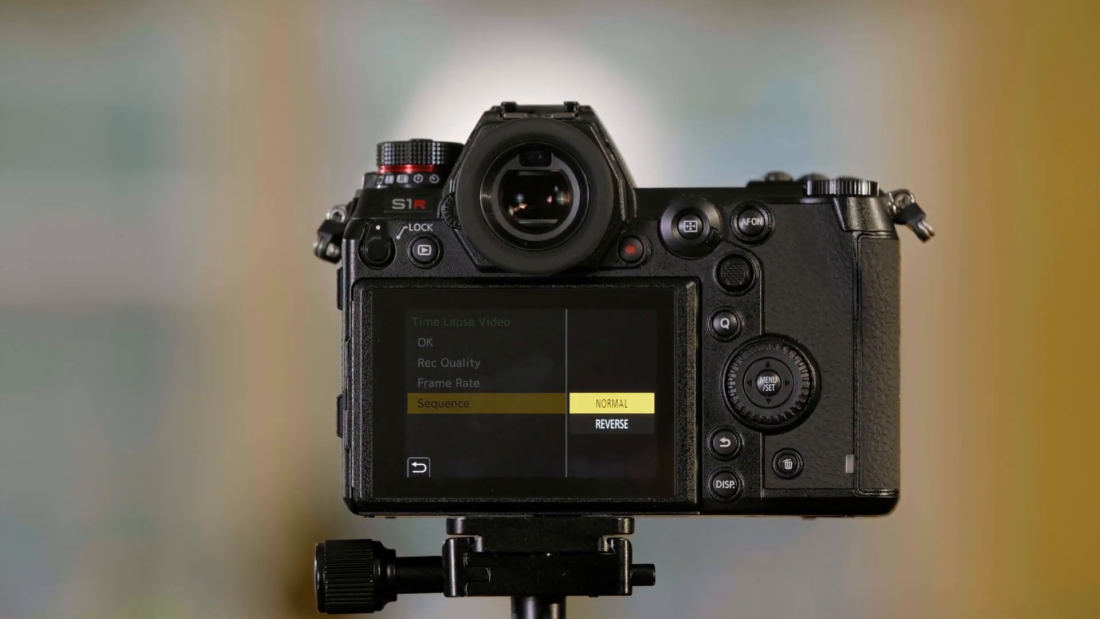
click(769, 382)
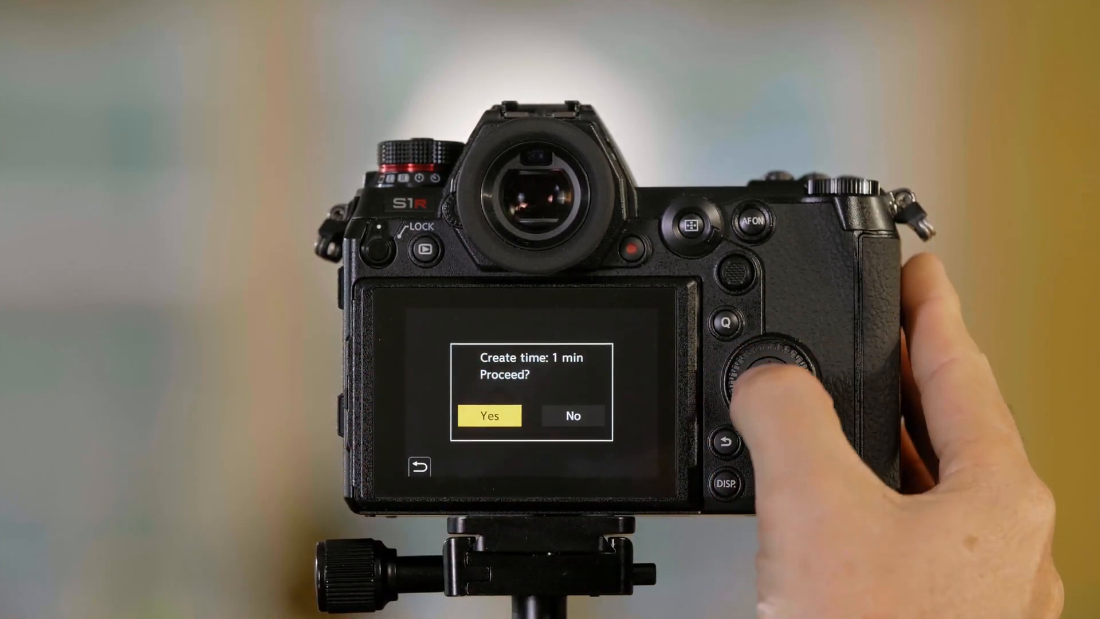
Confirm Yes to render the 1-minute video, then start its playback on the LCD
click(770, 382)
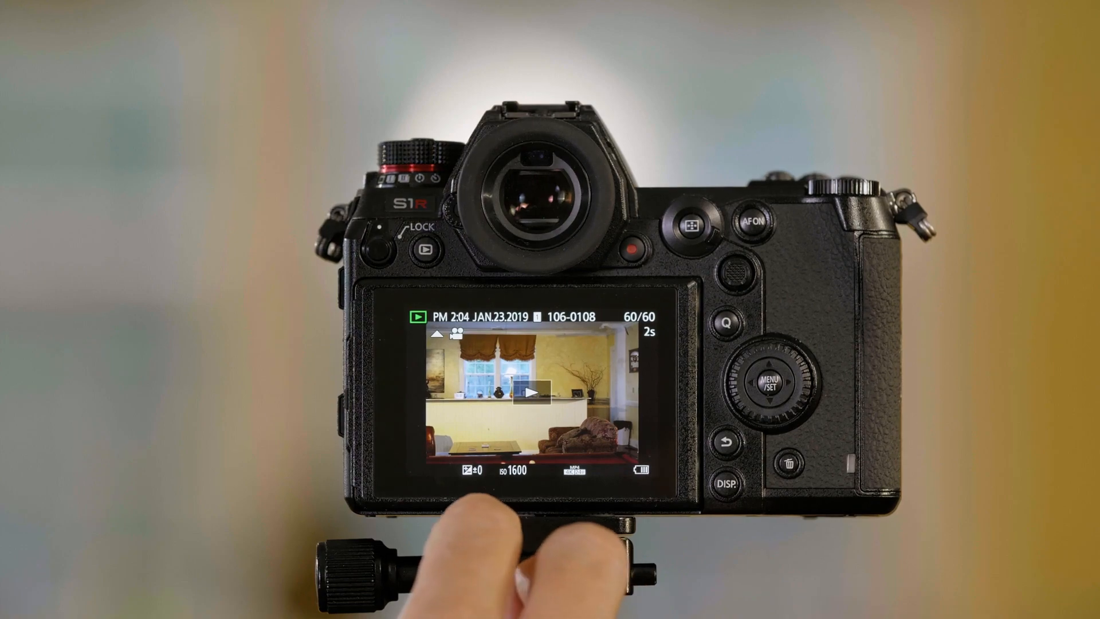
click(535, 391)
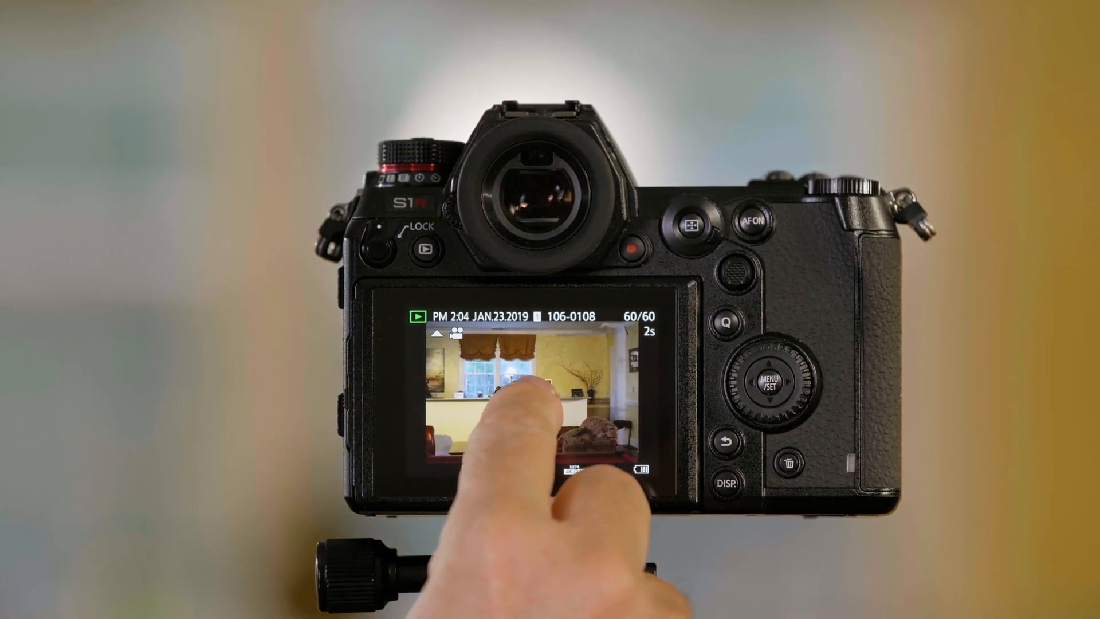
click(523, 390)
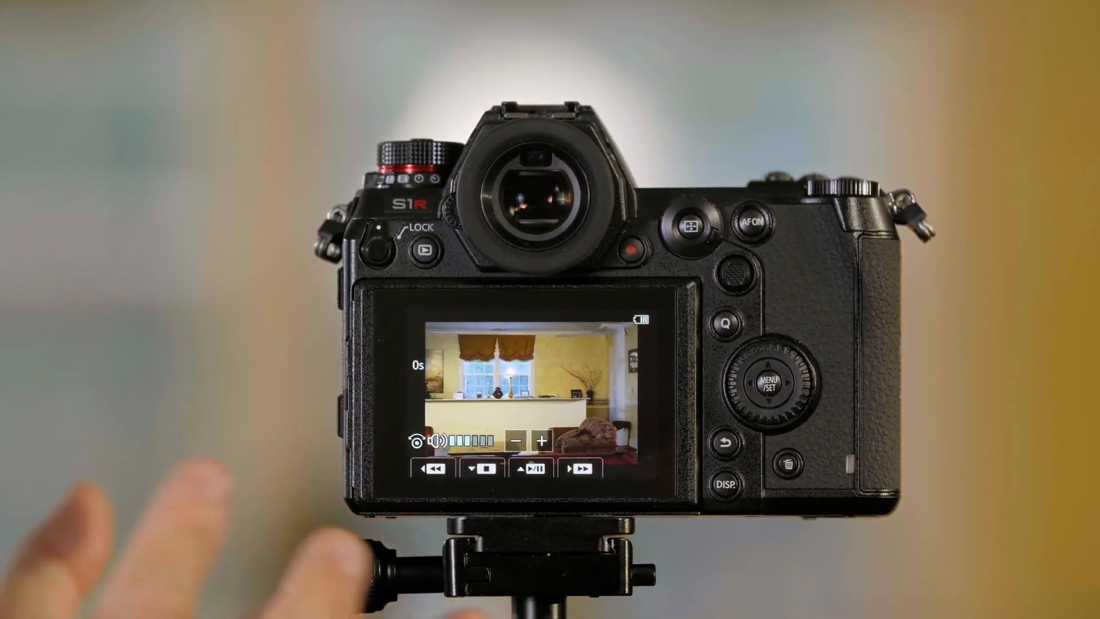